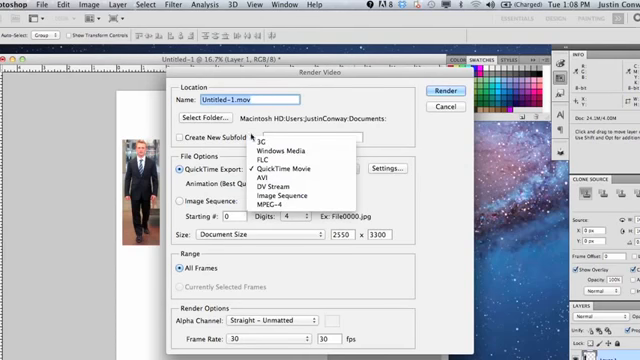
mouse_move(288, 186)
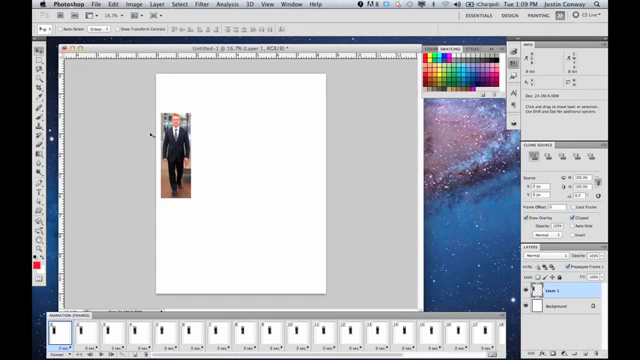
Bring up the Save for Web & Devices export dialog for the animation document.
click(78, 8)
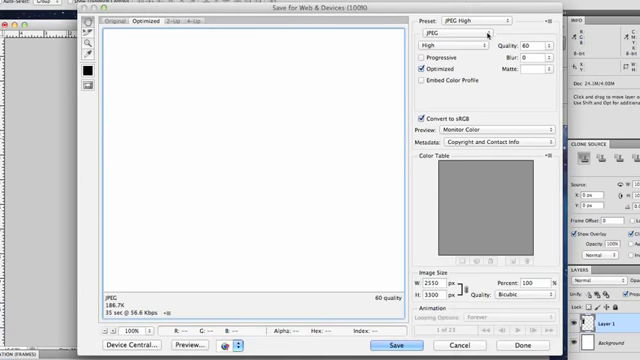
mouse_move(488, 36)
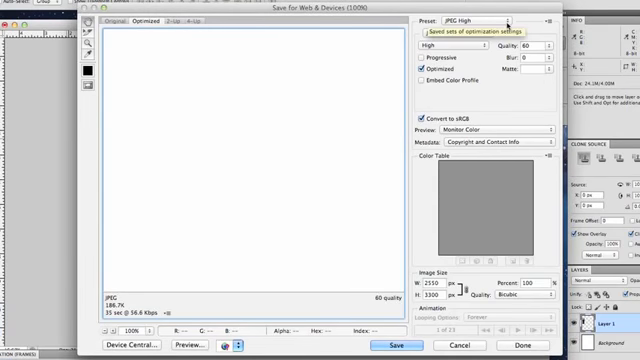